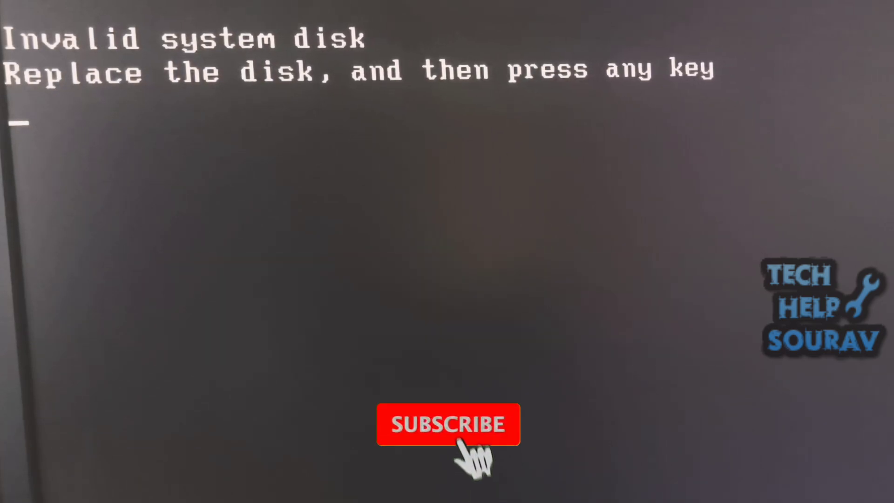
# Set Boot Option #1 to Windows Boot Manager, then save and exit the BIOS with F10 and Yes.
pyautogui.click(448, 425)
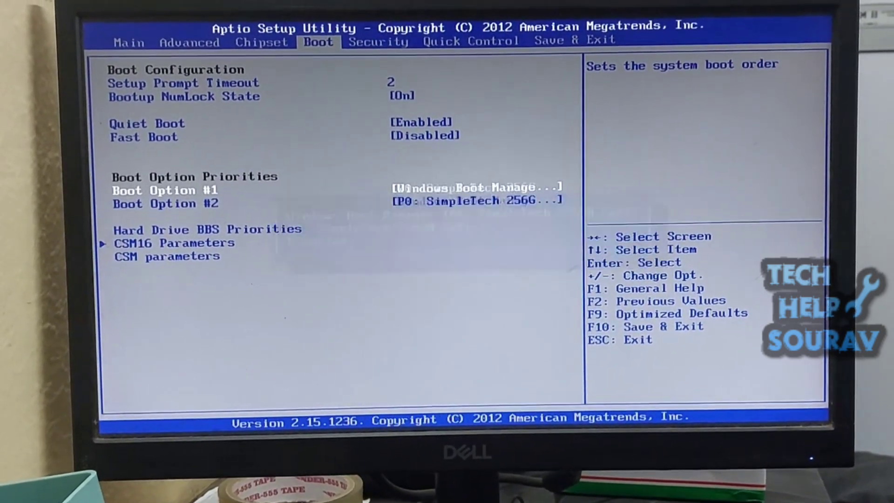
pyautogui.press('f10')
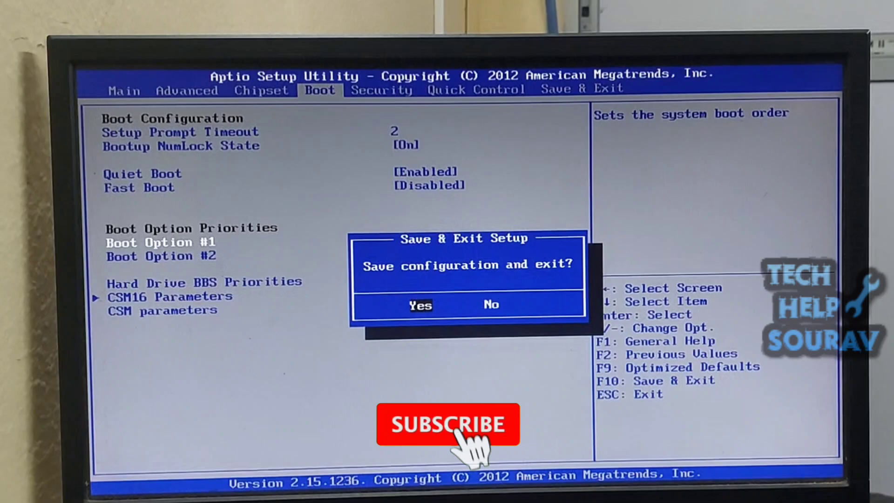
pyautogui.click(420, 303)
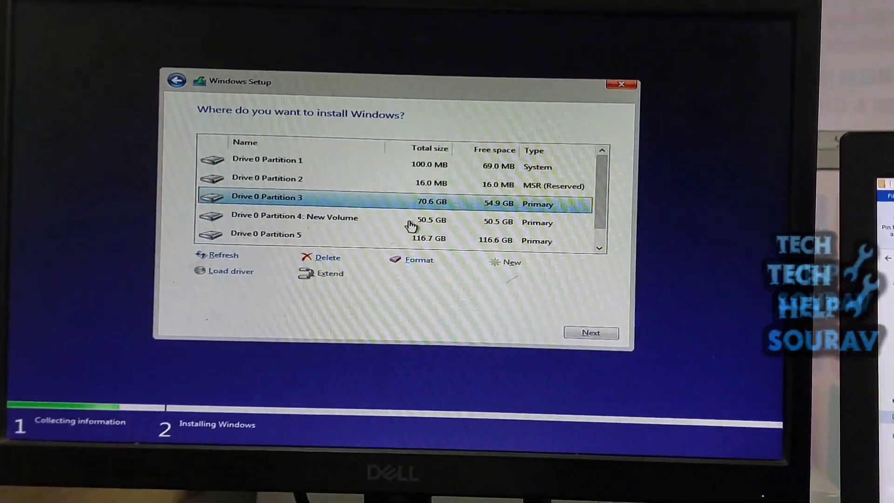
# Begin installing Windows onto Drive 0 Partition 3 with Next.
pyautogui.click(591, 334)
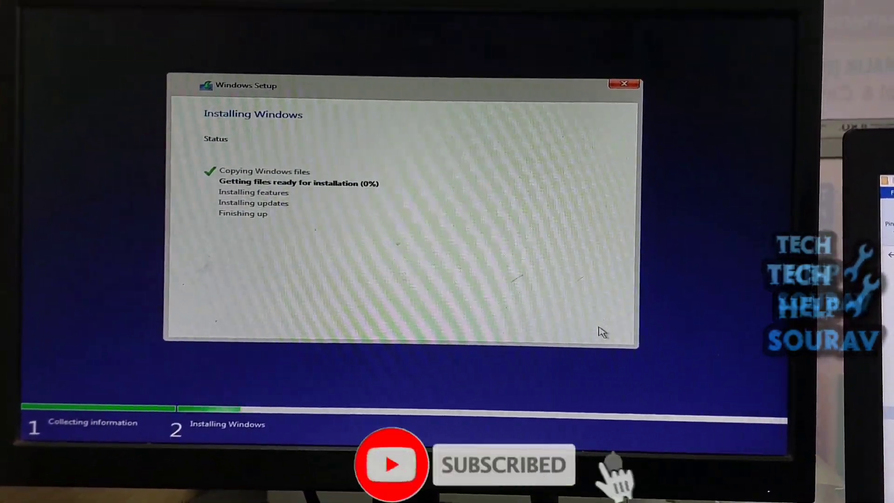